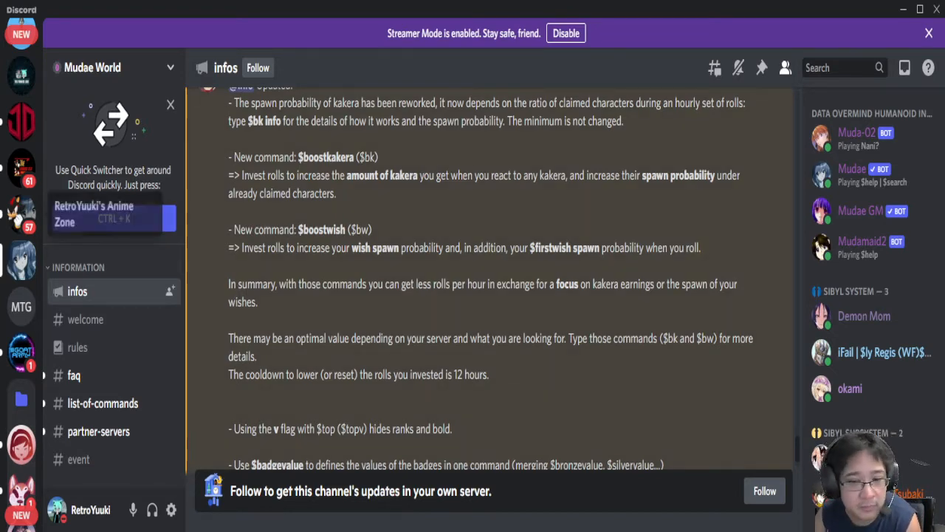
# Switch to the Mudae Test Game server to reach the claim-game channel.
pyautogui.click(21, 306)
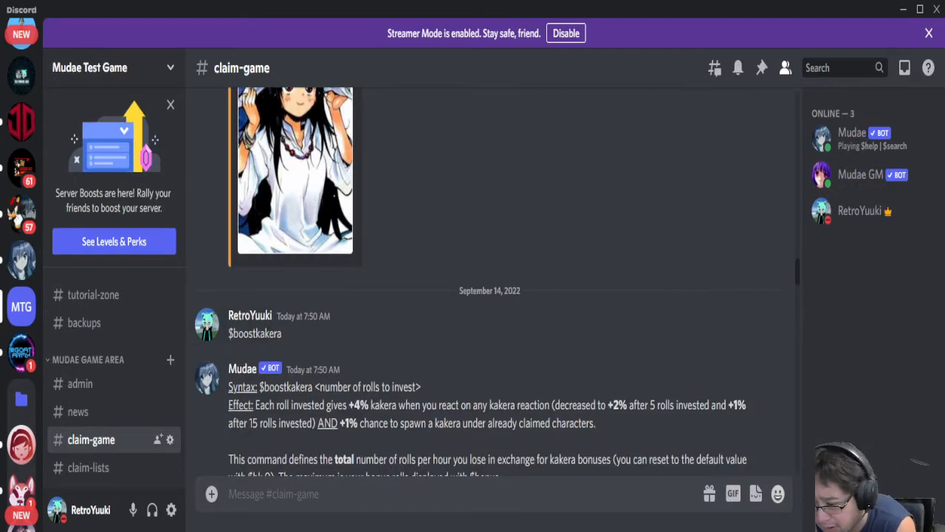
pyautogui.scroll(-3)
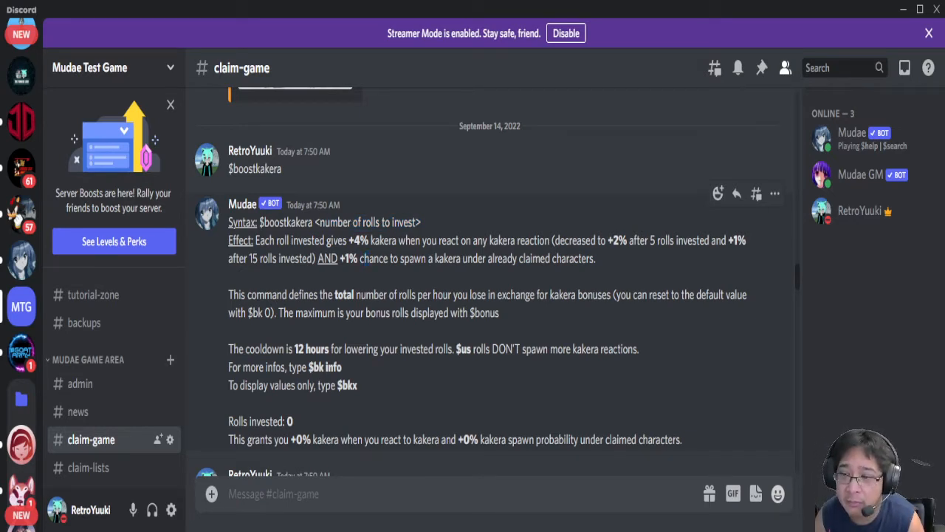
pyautogui.moveTo(348, 239); pyautogui.dragTo(399, 259)
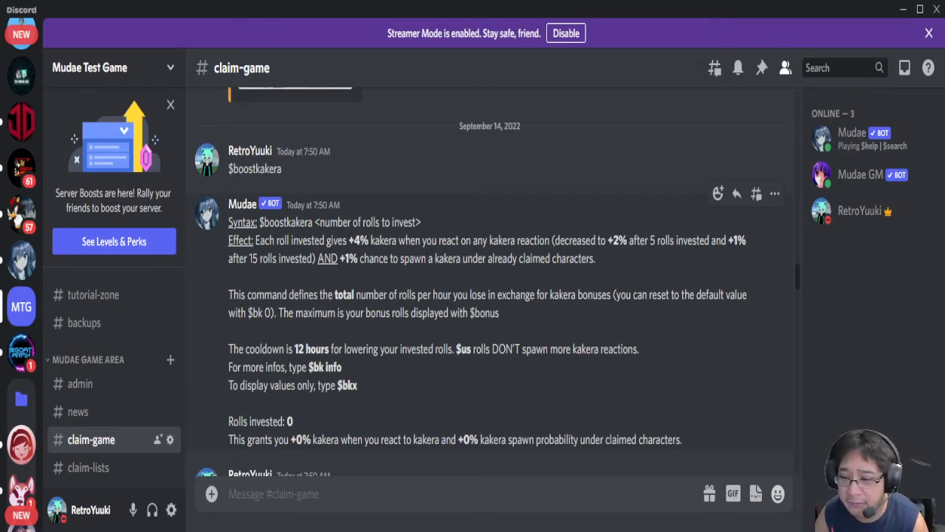
# Highlight '$bonus' in Mudae's $boostkakera help and scroll toward the $boostwish reply.
pyautogui.doubleClick(484, 313)
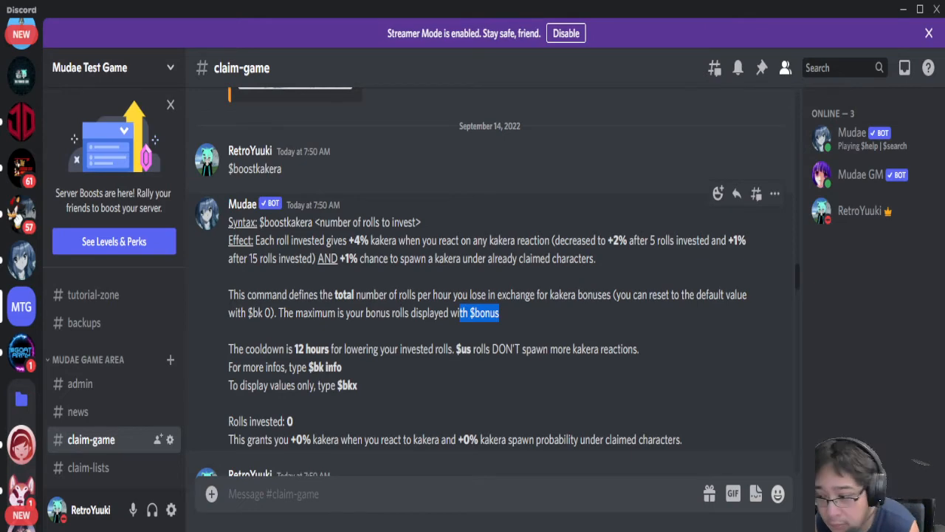
pyautogui.scroll(-3)
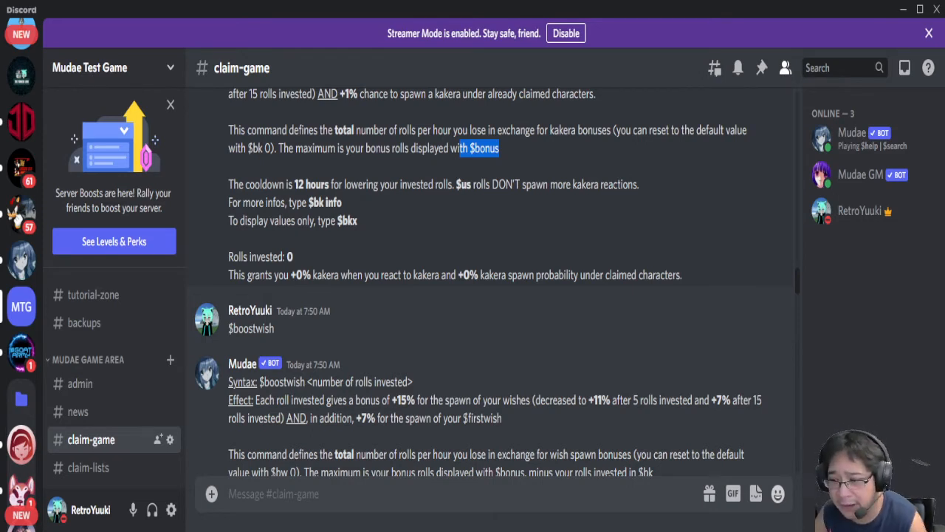
# Scroll #claim-game to read Mudae's $boostwish help with its syntax, effect and cooldown.
pyautogui.scroll(-3)
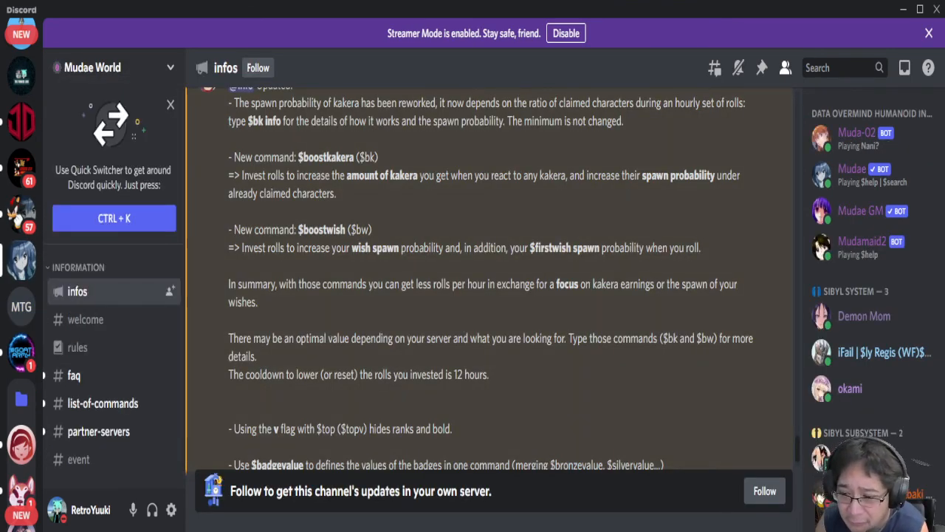
# Scroll the #infos announcement to the notes on $top, $badgevalue and $preset.
pyautogui.scroll(3)
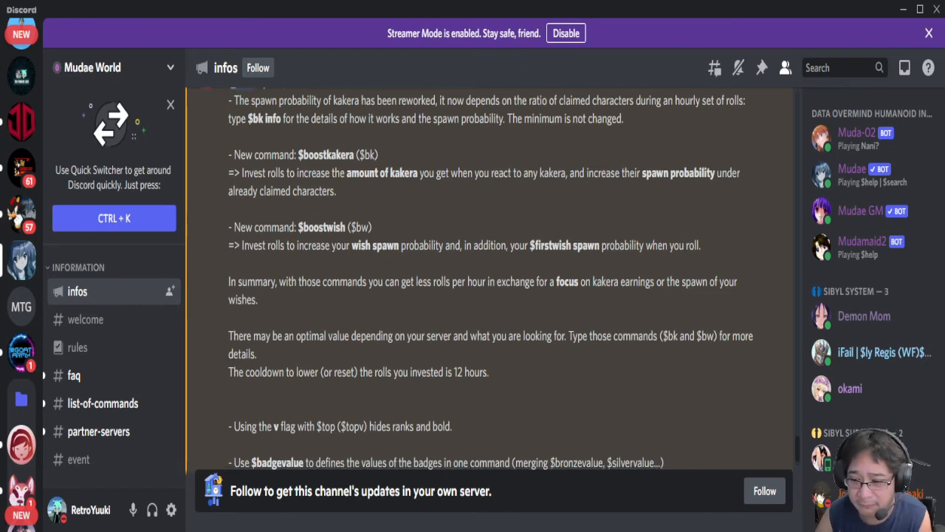
pyautogui.scroll(-3)
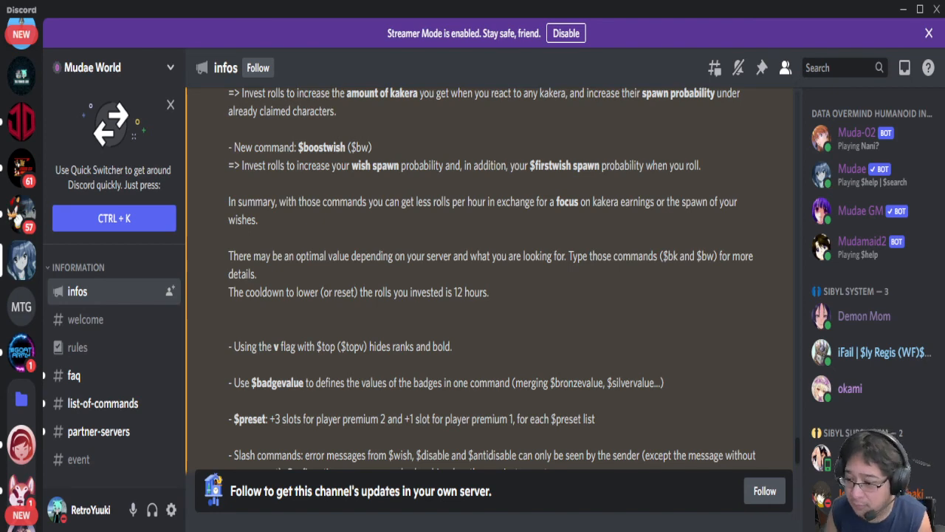
pyautogui.scroll(3)
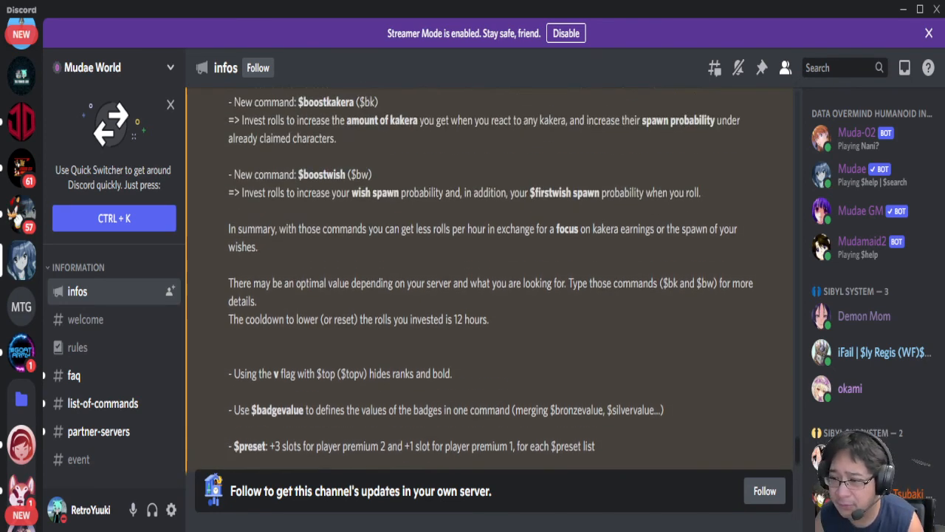